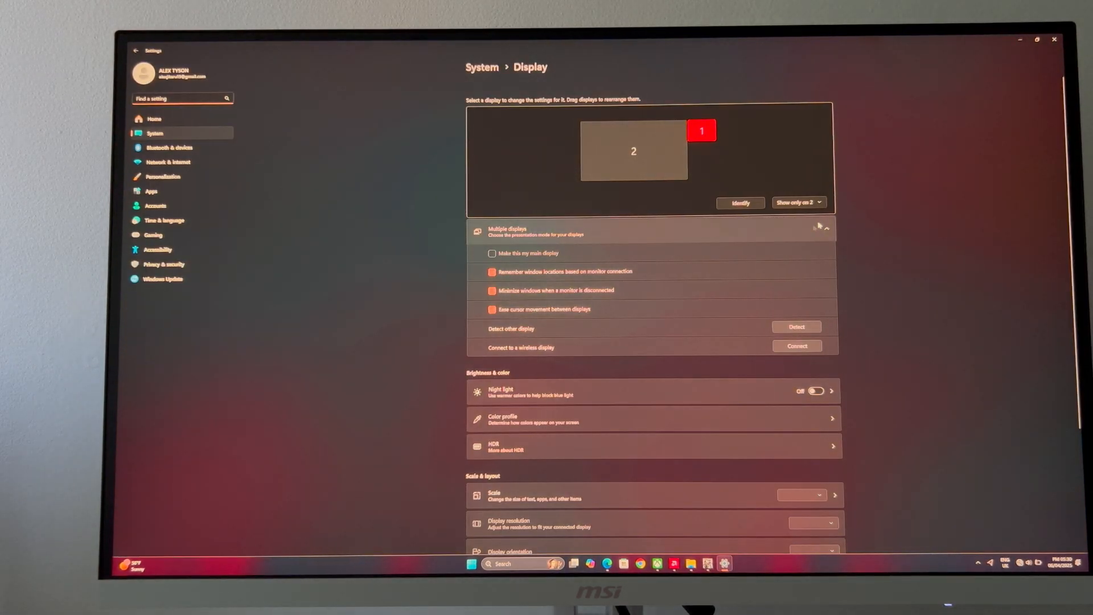
Set the displays to 'Show only on 2' and select display 2 as the main display.
{"action": "left_click", "coordinate": [797, 203]}
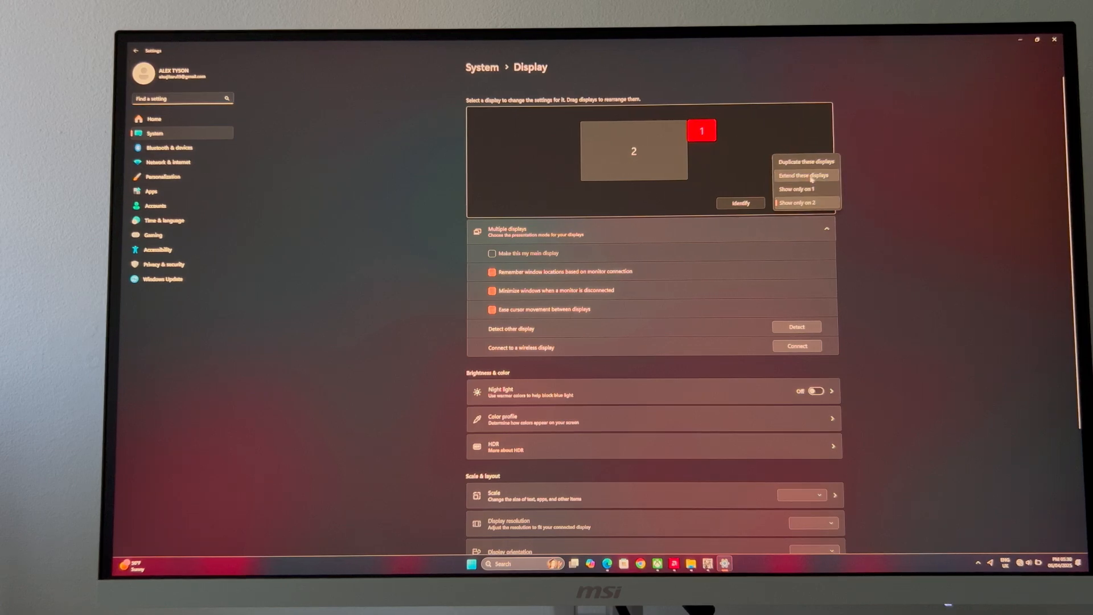
{"action": "left_click", "coordinate": [804, 176]}
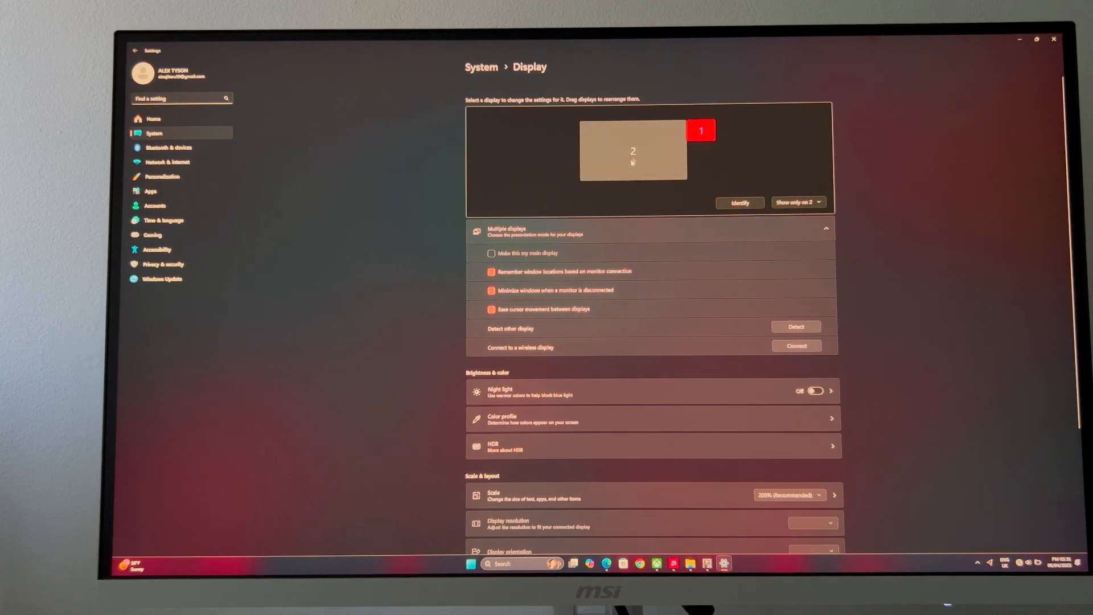
{"action": "left_click", "coordinate": [797, 203]}
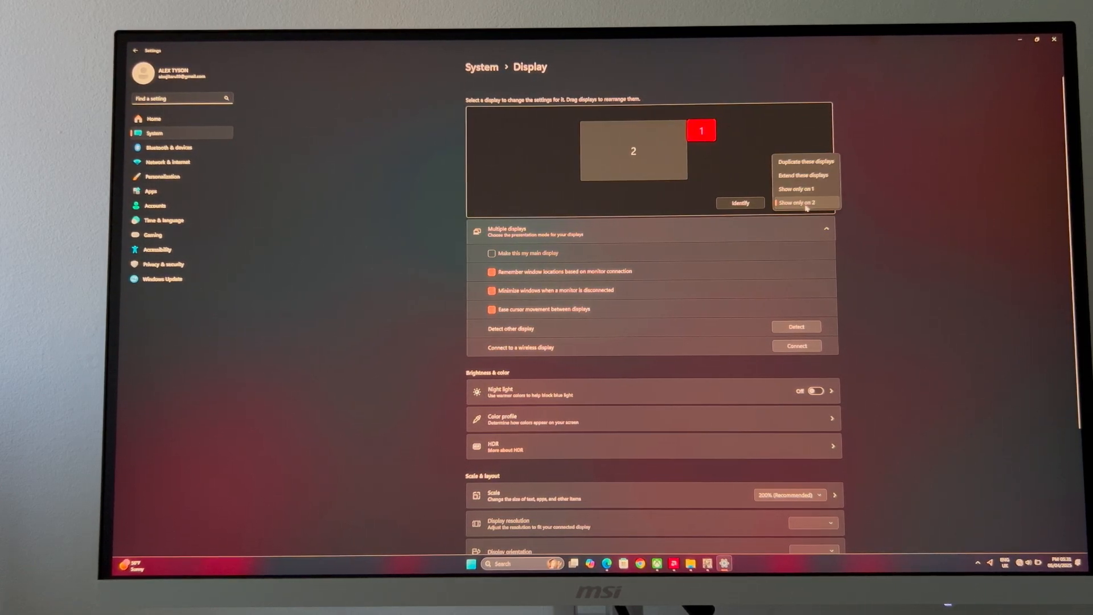
{"action": "left_click", "coordinate": [804, 203]}
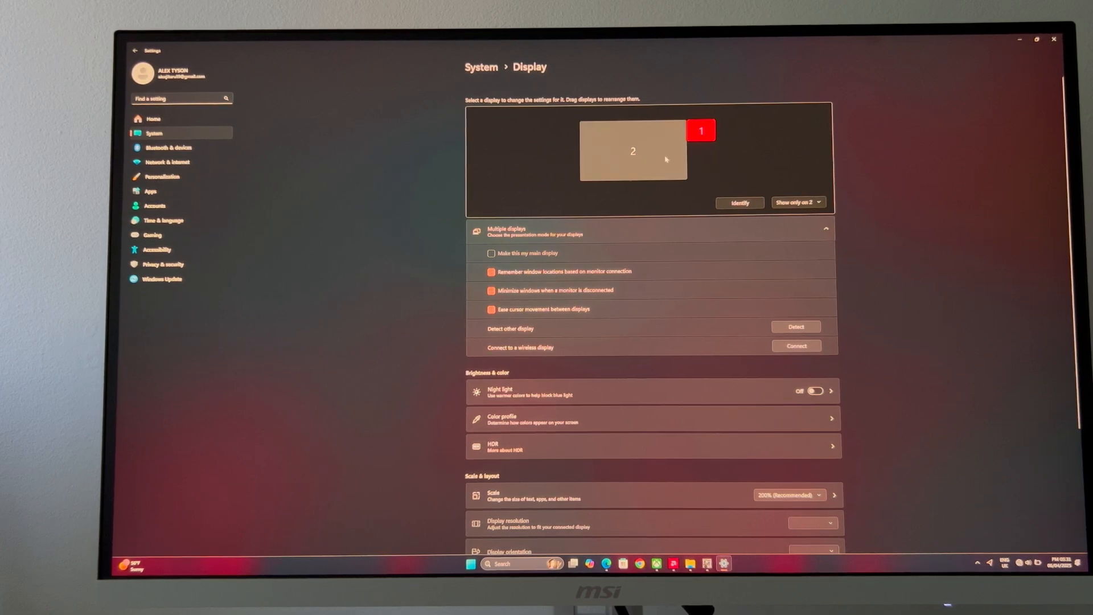
{"action": "mouse_move", "coordinate": [657, 161]}
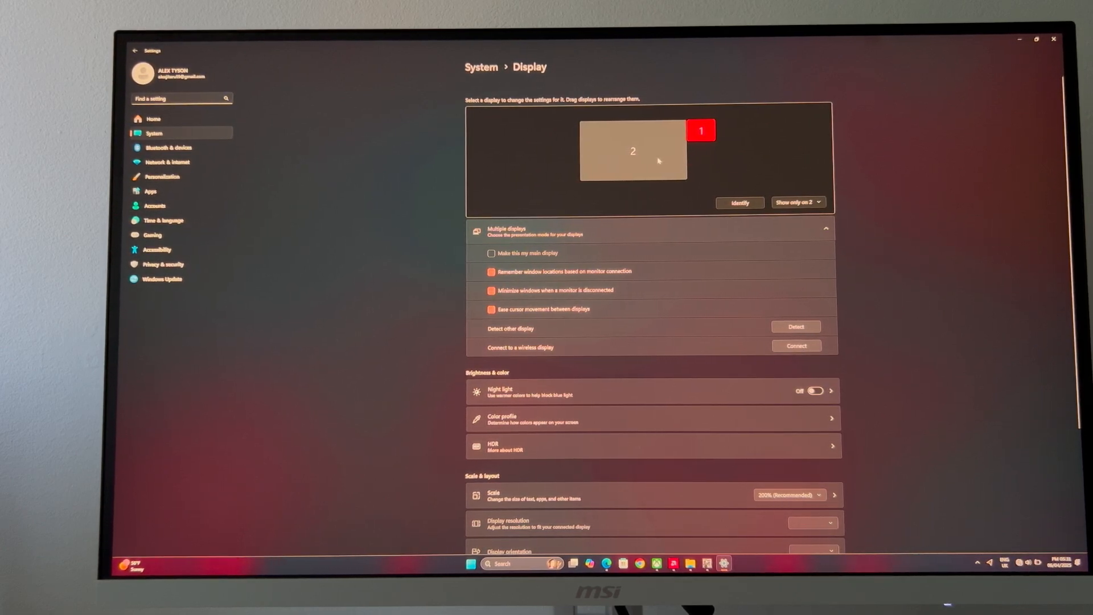
{"action": "left_click", "coordinate": [632, 151]}
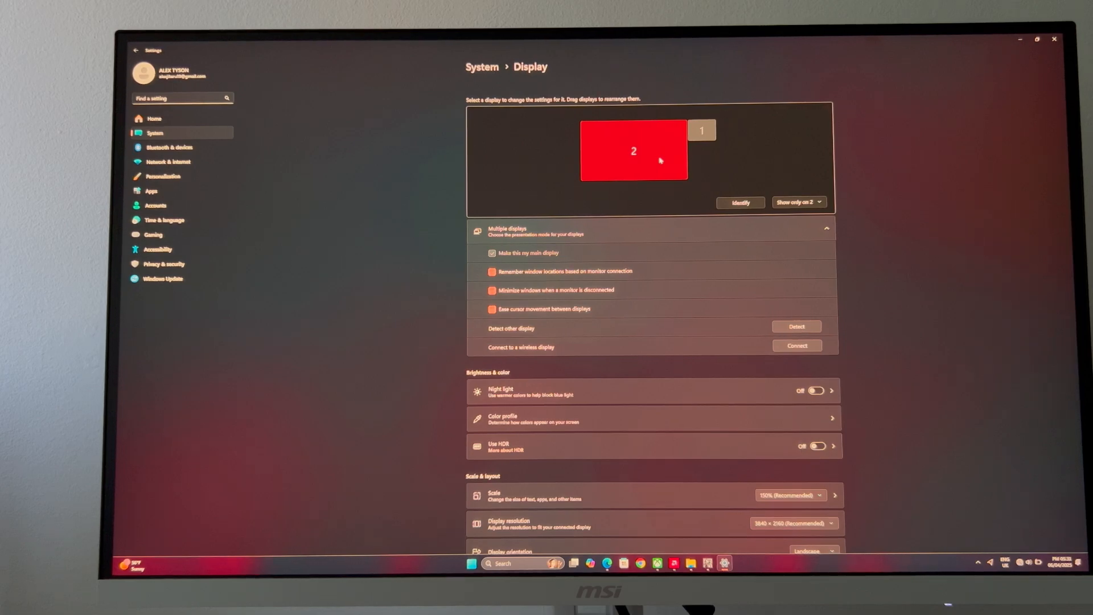
{"action": "mouse_move", "coordinate": [655, 152]}
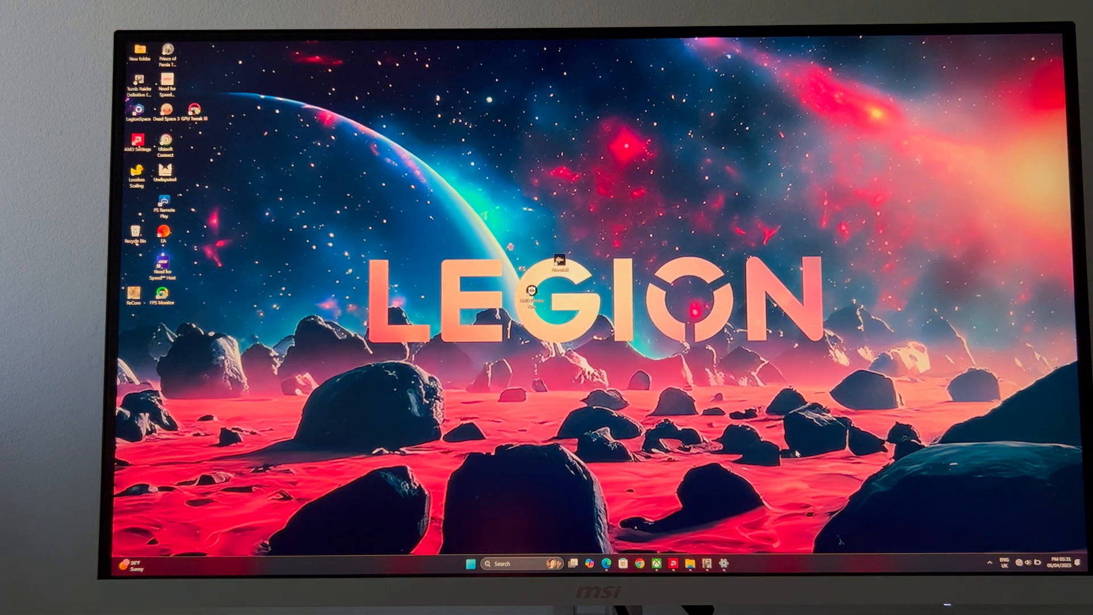
{"action": "mouse_move", "coordinate": [822, 436]}
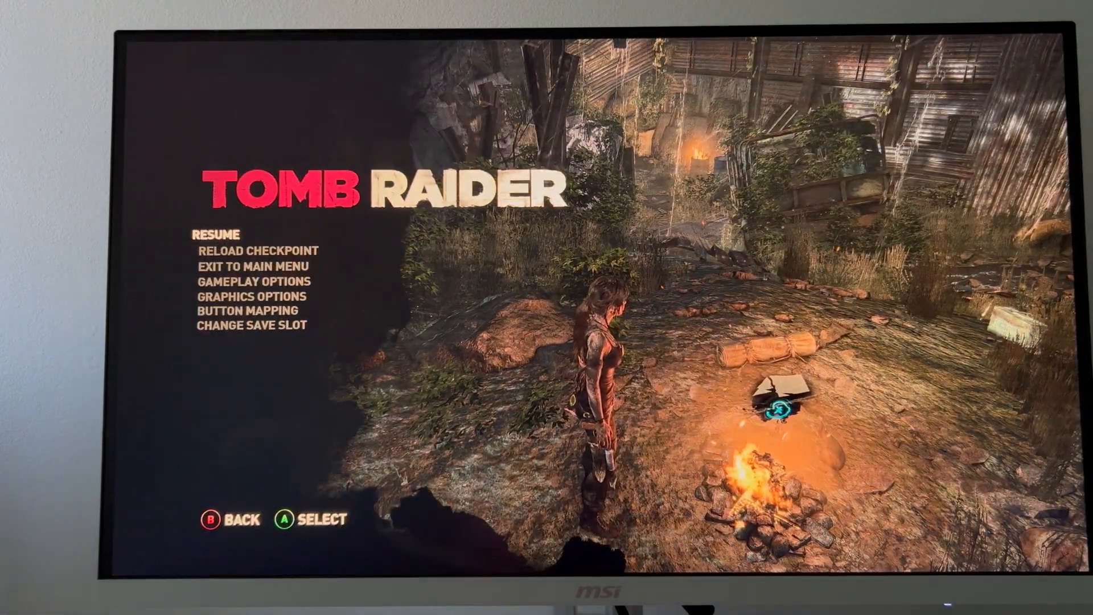
Review Graphics Options (1920 X 1200, 60 HZ) from the pause menu, then resume the game.
{"action": "key", "text": "Down"}
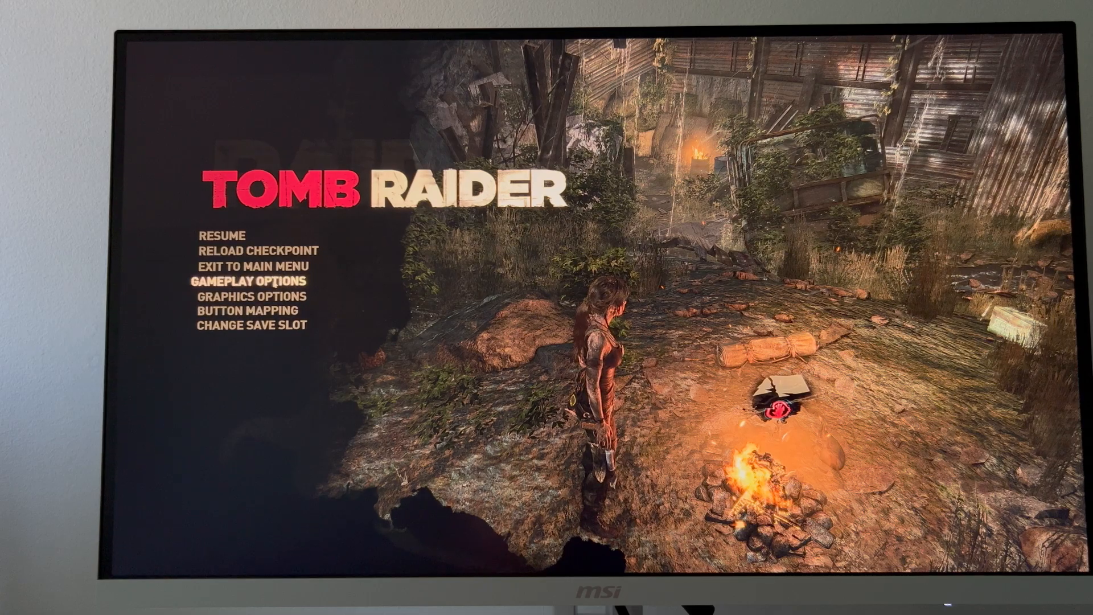
{"action": "key", "text": "Down"}
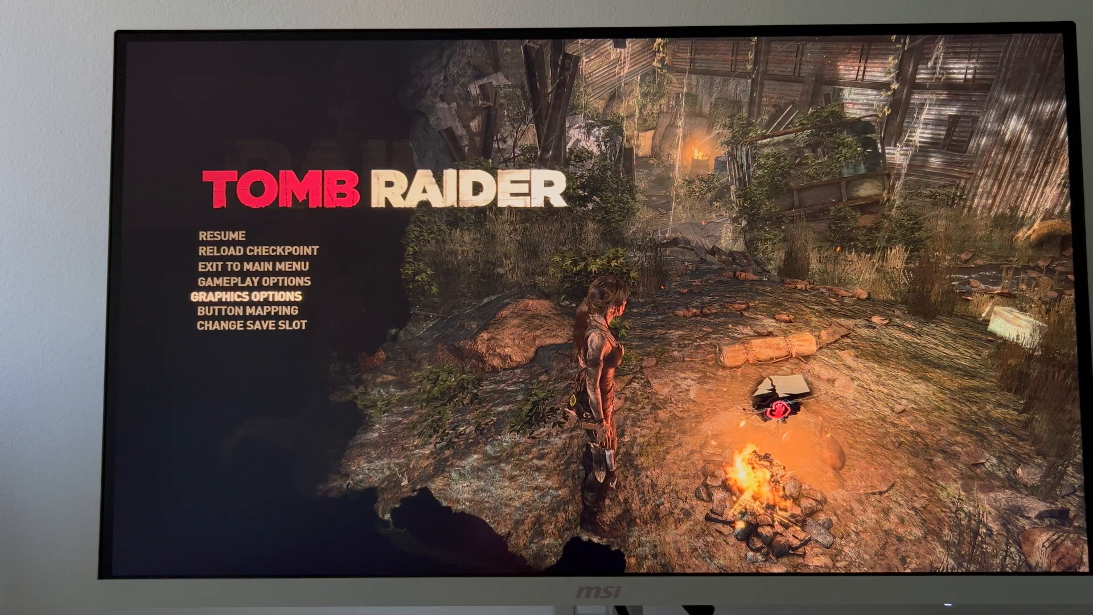
{"action": "left_click", "coordinate": [253, 296]}
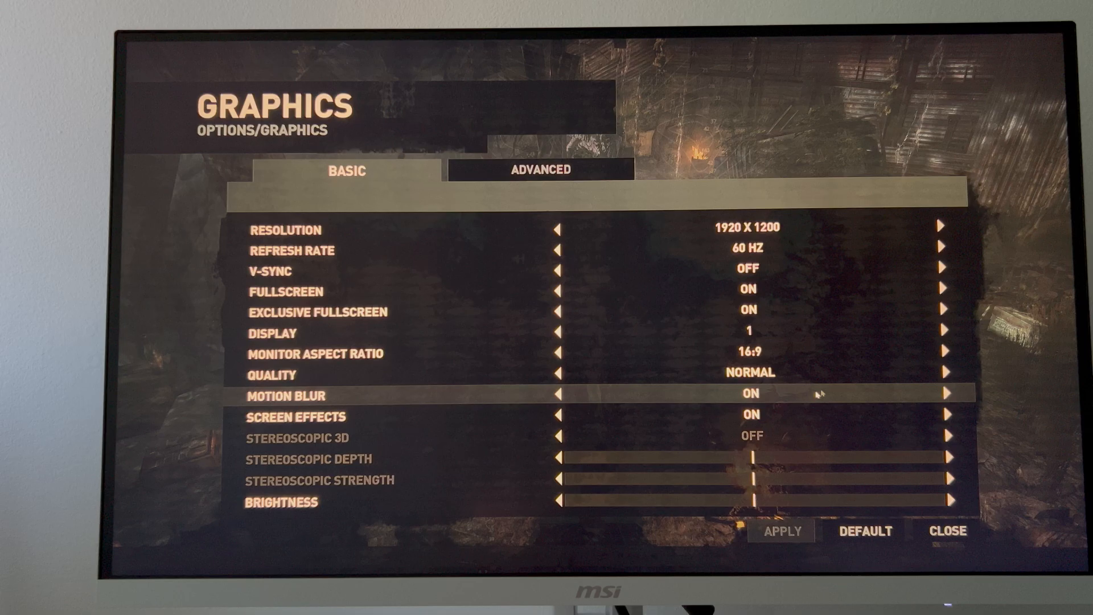
{"action": "left_click", "coordinate": [948, 530]}
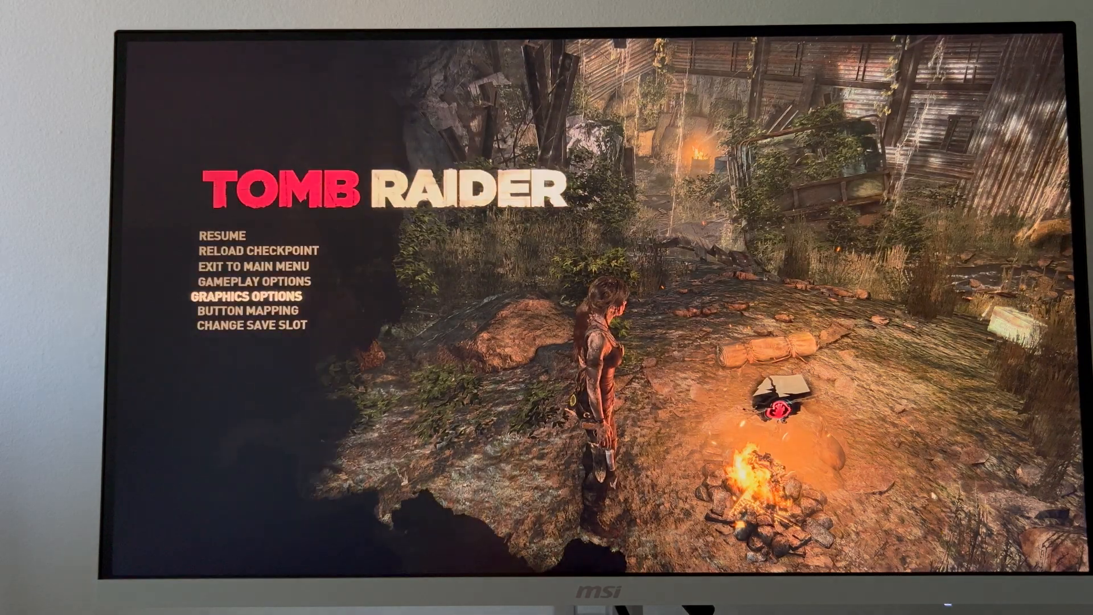
{"action": "key", "text": "up"}
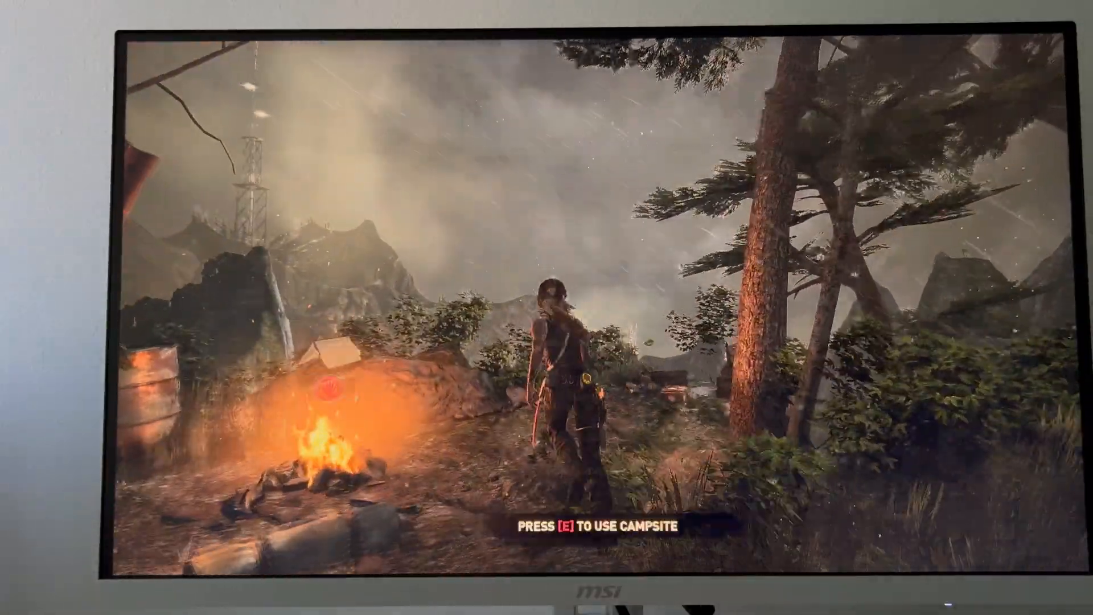
Examine the Bronze Chinese Coin in the Relics screen and close the relics view.
{"action": "key", "text": "e"}
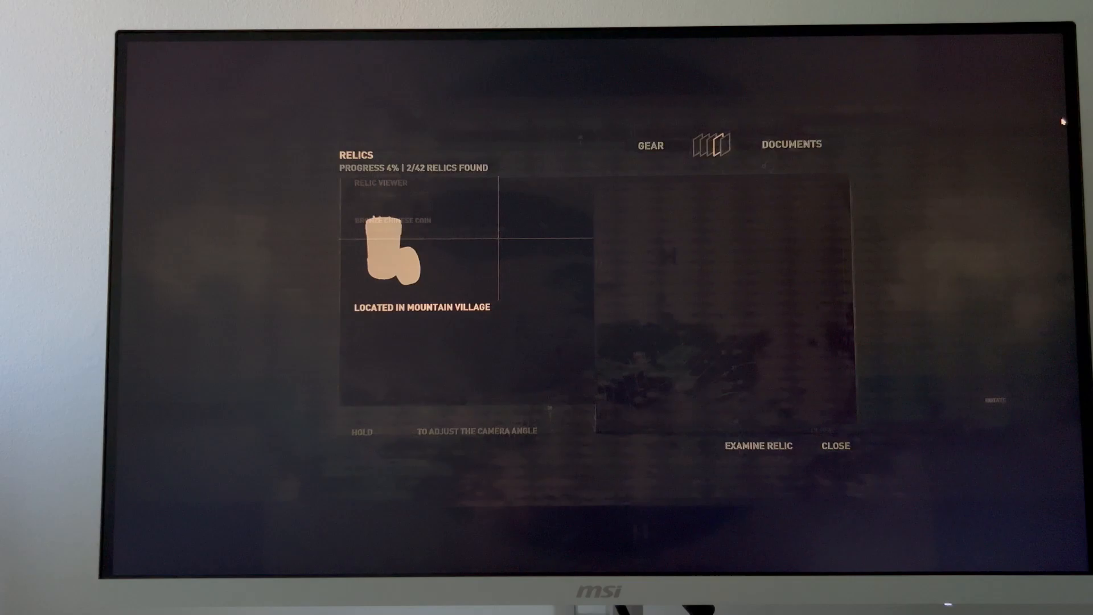
{"action": "left_click", "coordinate": [757, 445]}
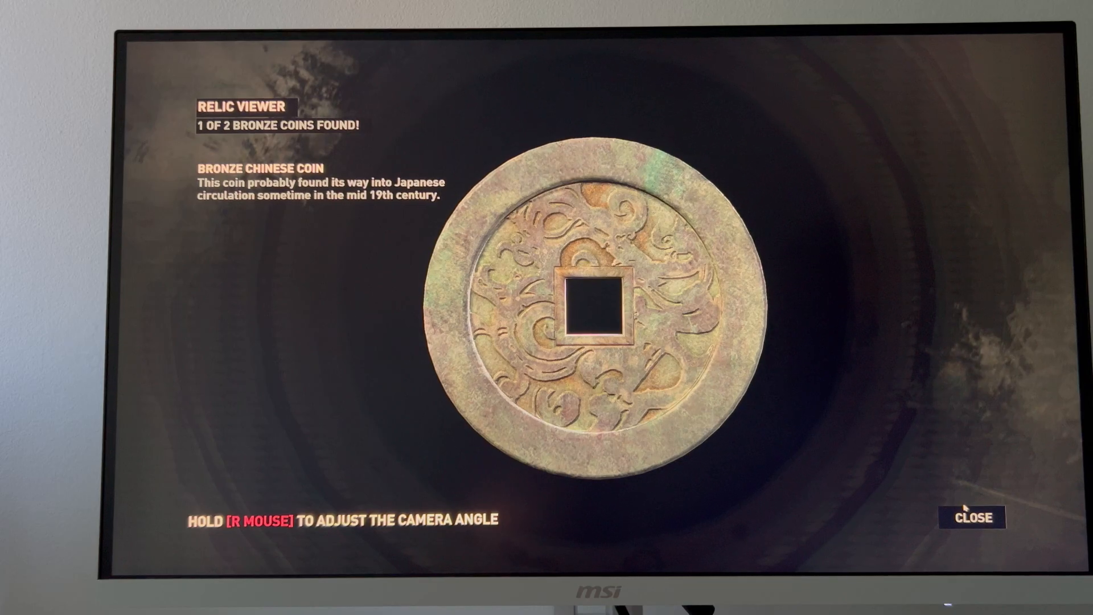
{"action": "left_click", "coordinate": [971, 516]}
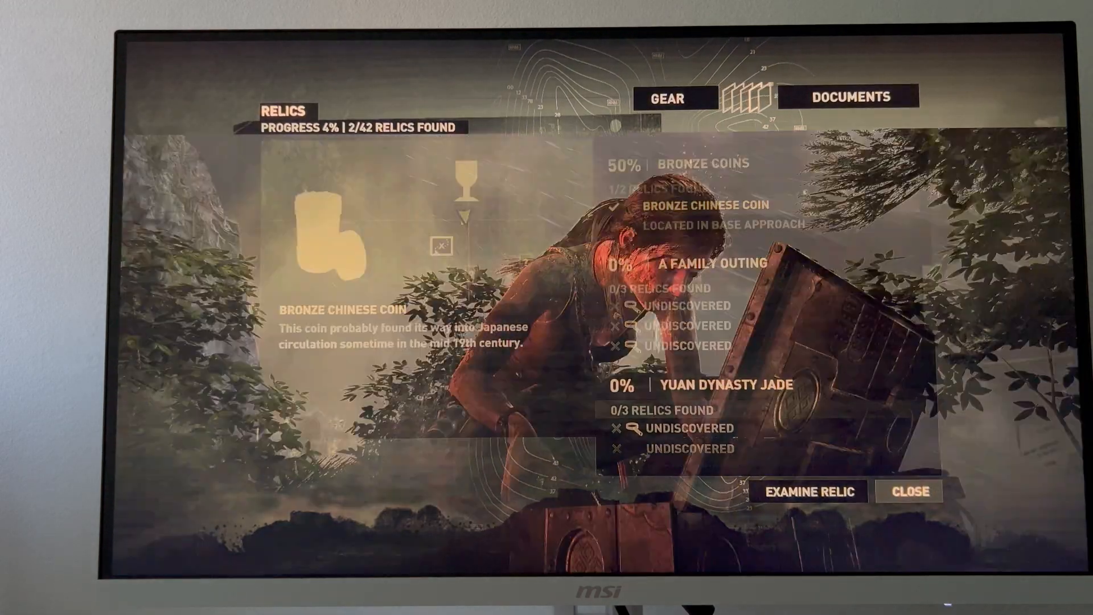
{"action": "left_click", "coordinate": [909, 491]}
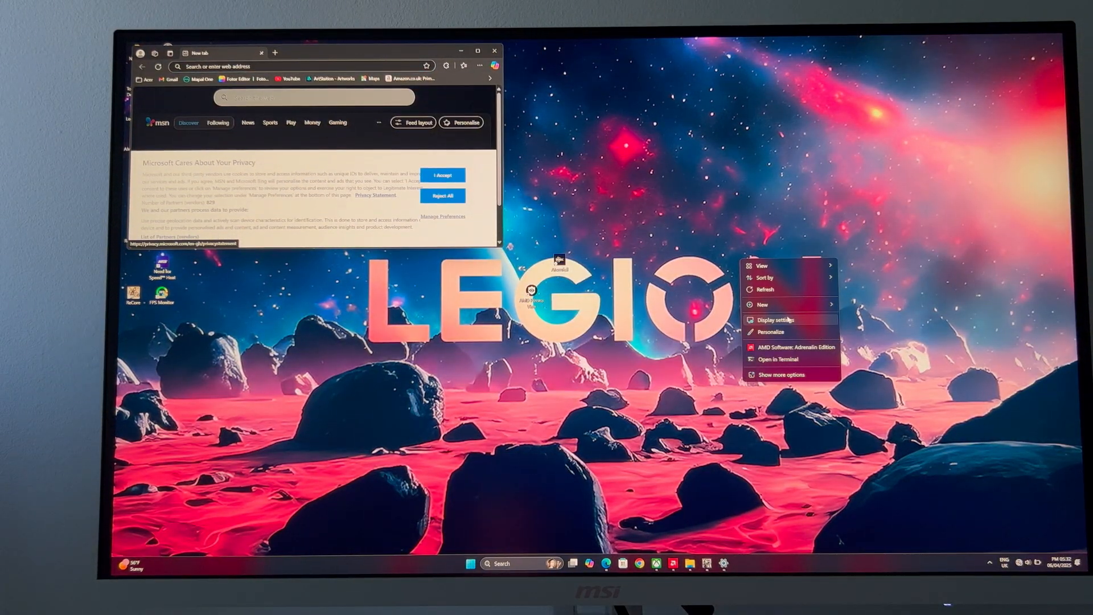
Minimise the browser, check the 1920x1200 resolution, and restore Tomb Raider from the taskbar.
{"action": "left_click", "coordinate": [774, 318]}
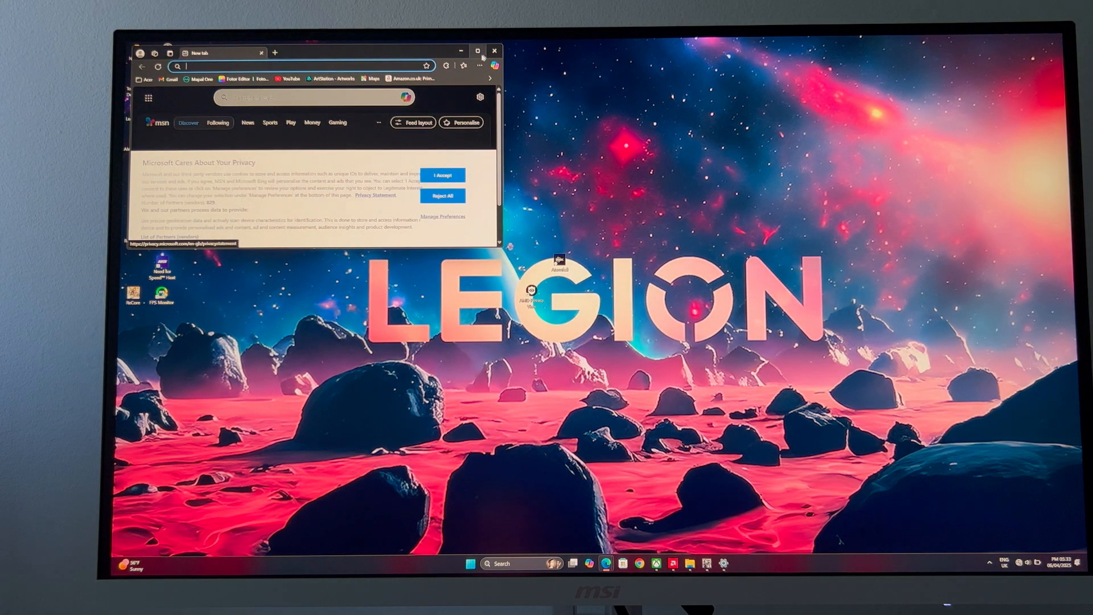
{"action": "left_click", "coordinate": [494, 51]}
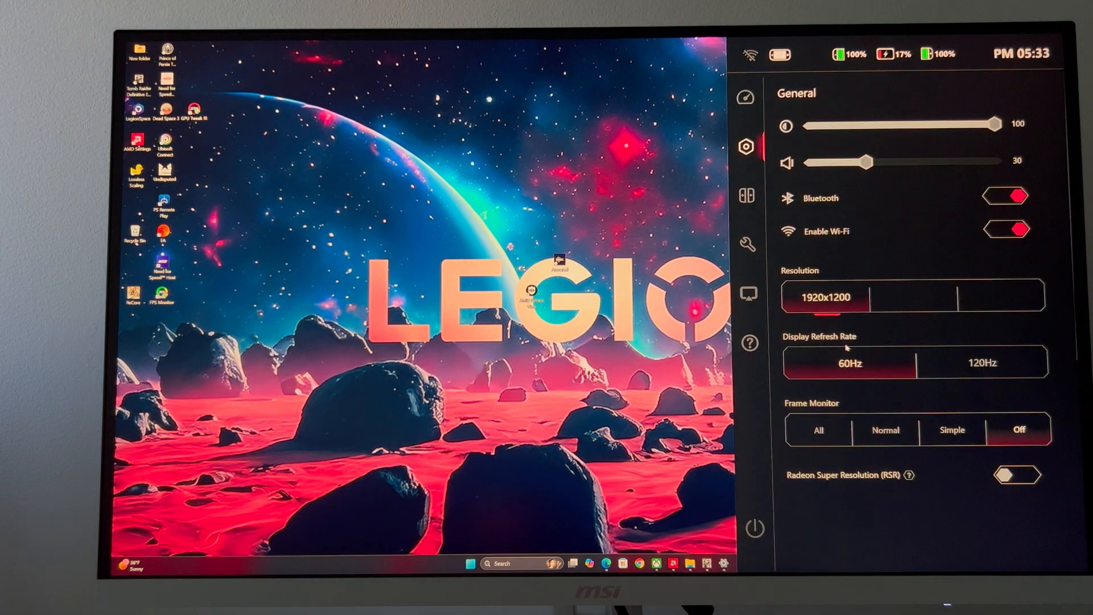
{"action": "mouse_move", "coordinate": [711, 230]}
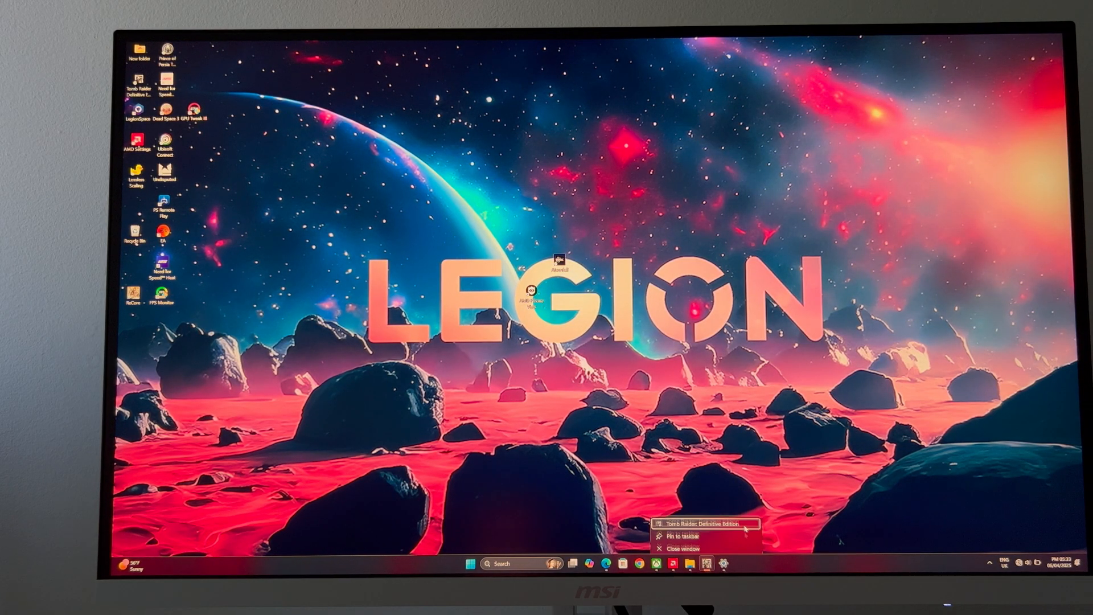
{"action": "left_click", "coordinate": [700, 524]}
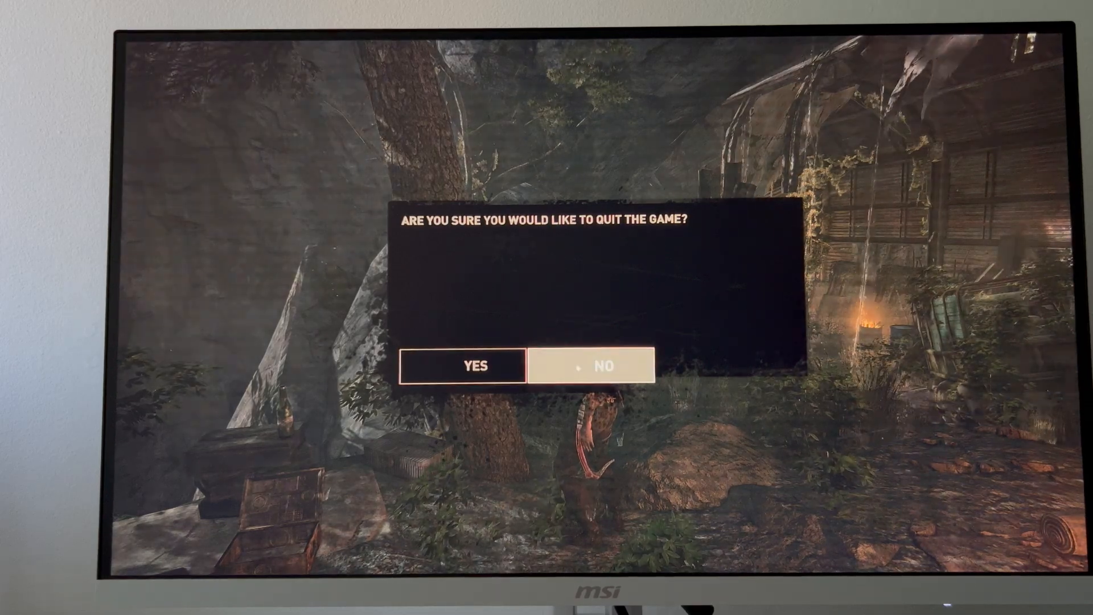
Confirm quitting Tomb Raider, then briefly show and dismiss Quick Settings.
{"action": "left_click", "coordinate": [593, 365]}
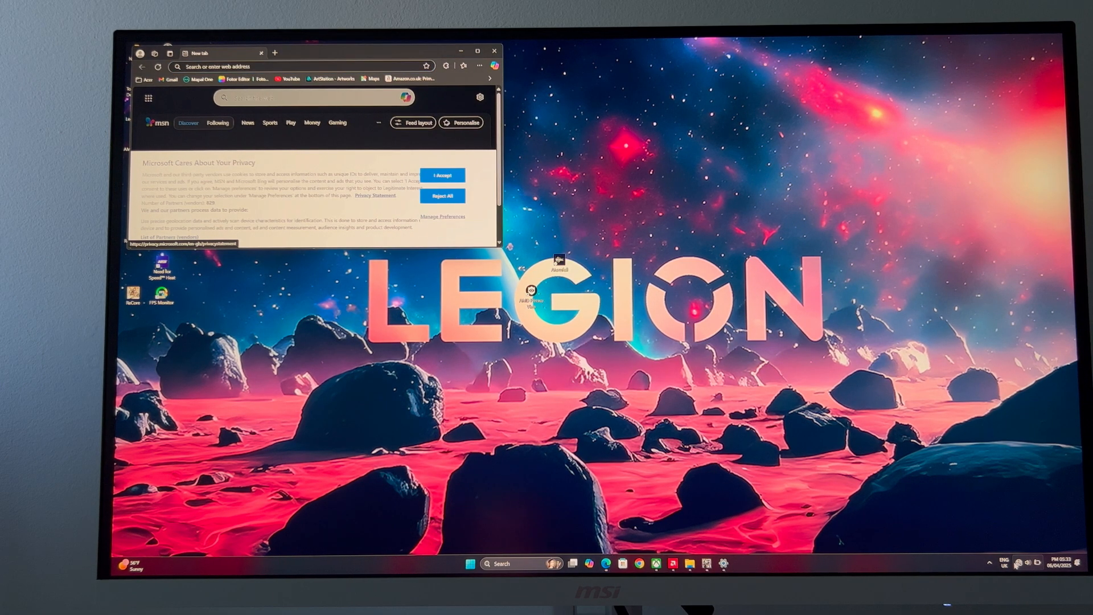
{"action": "left_click", "coordinate": [1025, 564]}
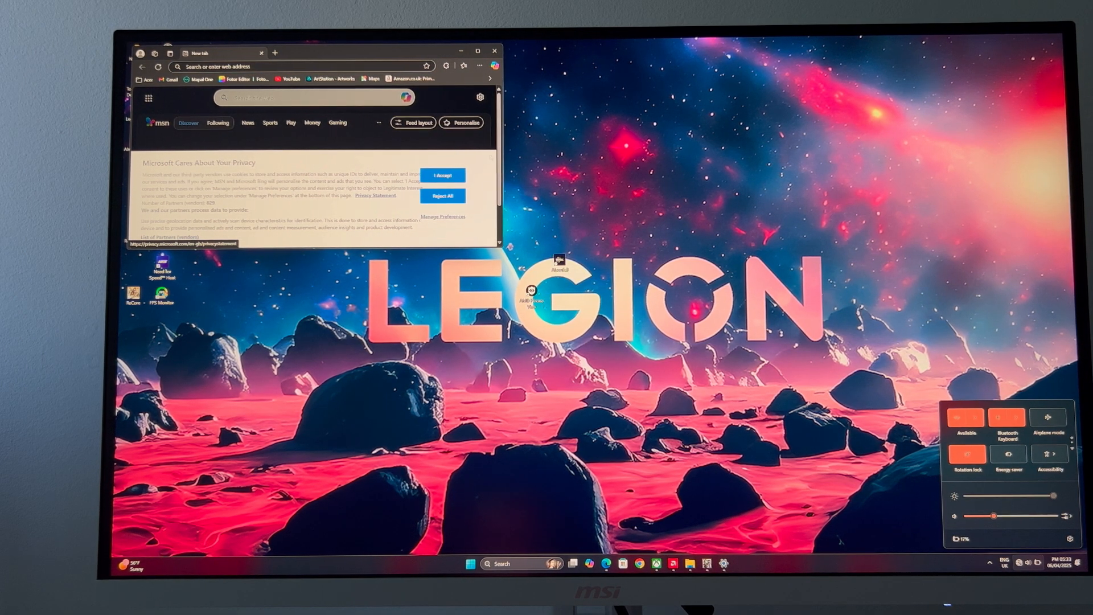
{"action": "left_click", "coordinate": [495, 51]}
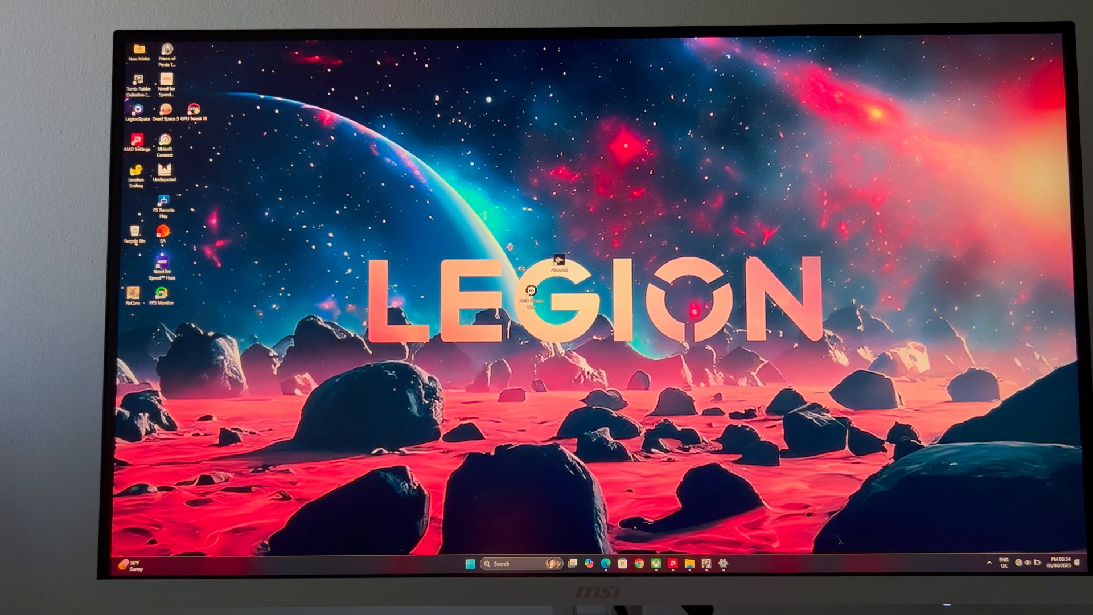
{"action": "mouse_move", "coordinate": [286, 180]}
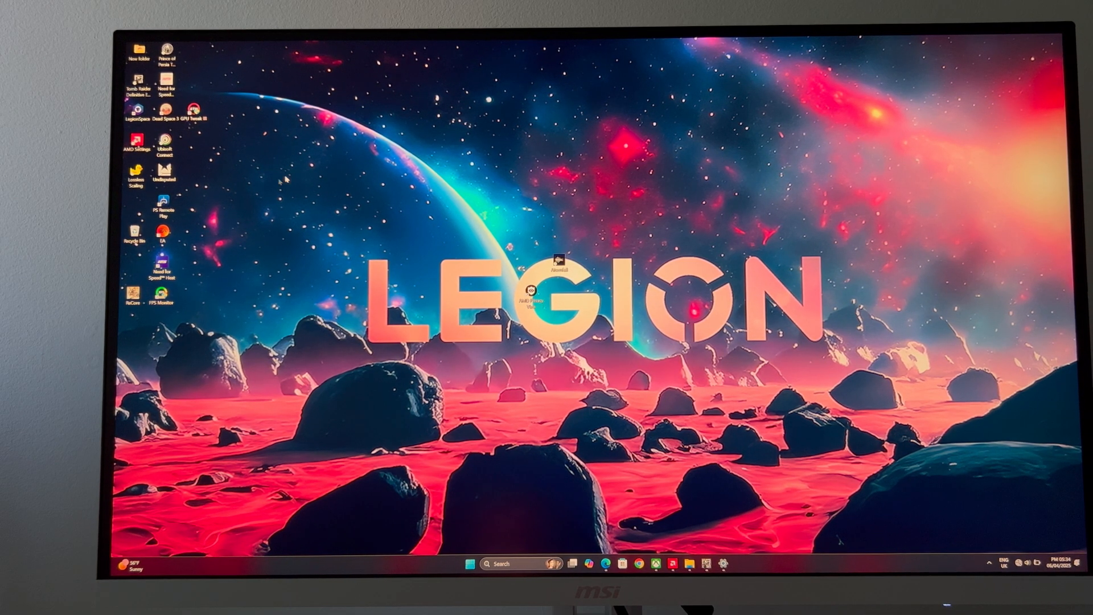